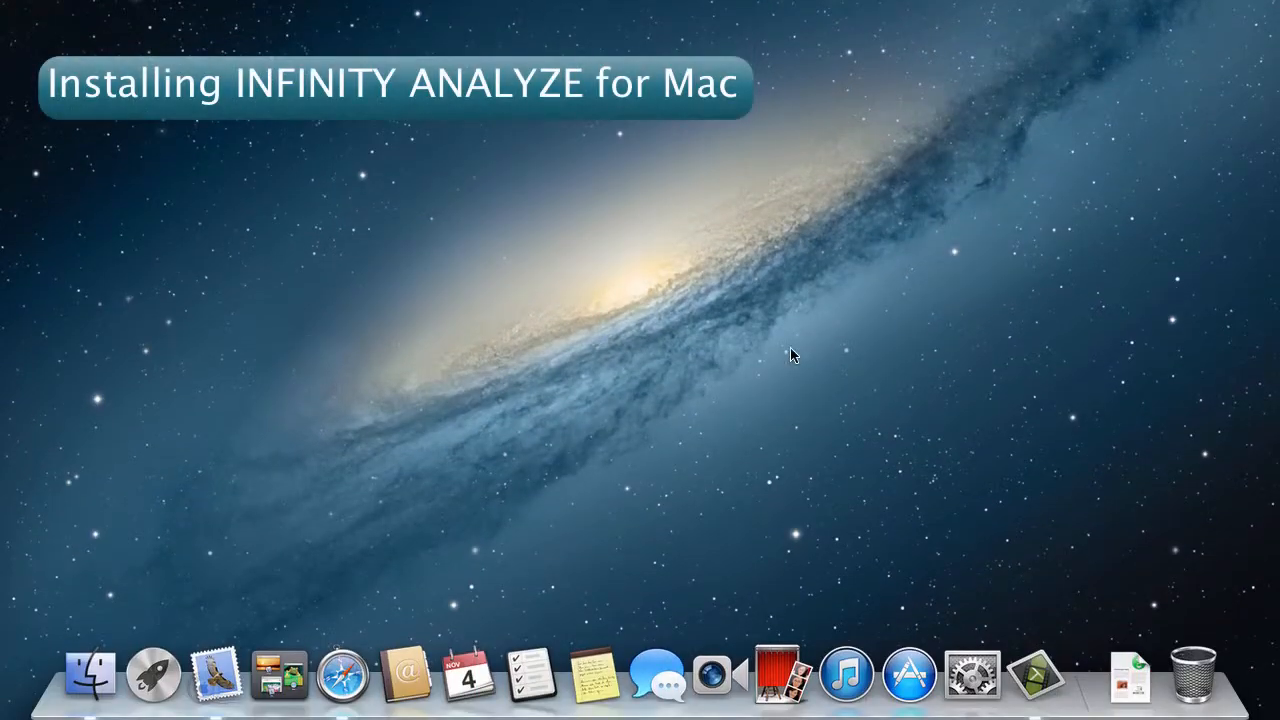
pyautogui.moveTo(344, 688)
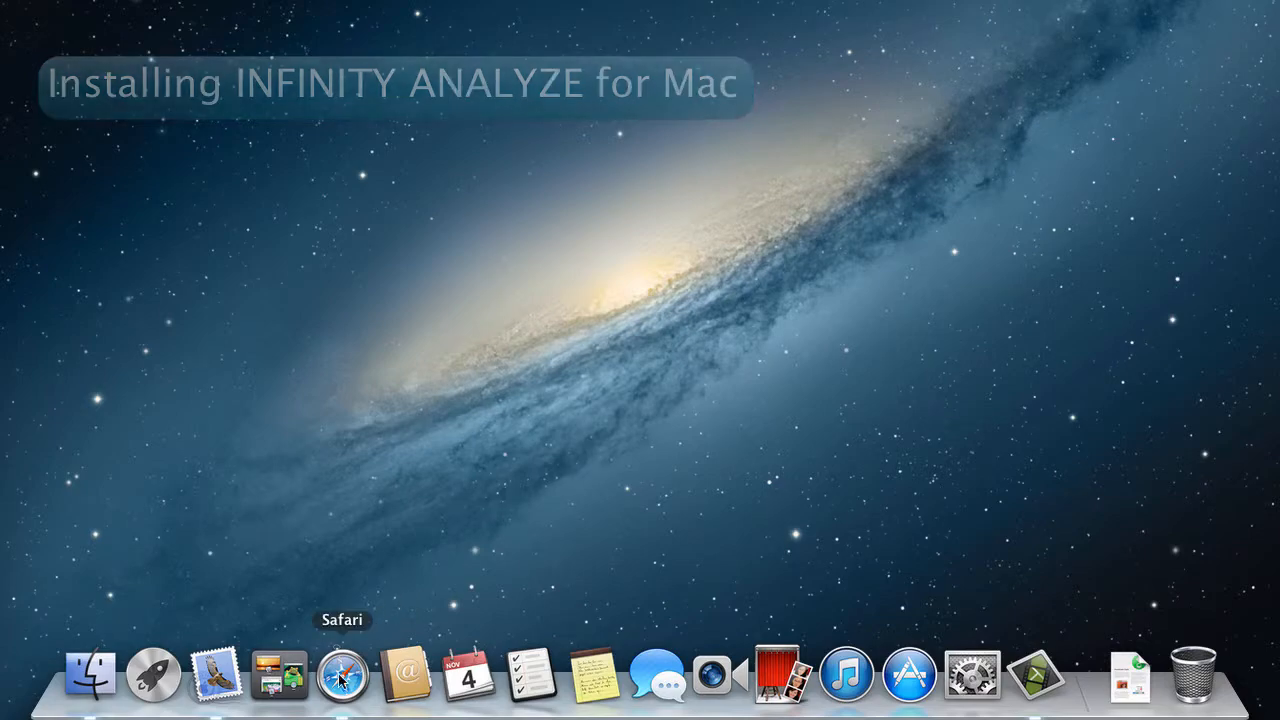
# Step: Go to Lumenera's Microscopy (USB) Drivers/Software Downloads page and scroll to INFINITY ANALYZE for Mac v6.2.0
pyautogui.click(341, 692)
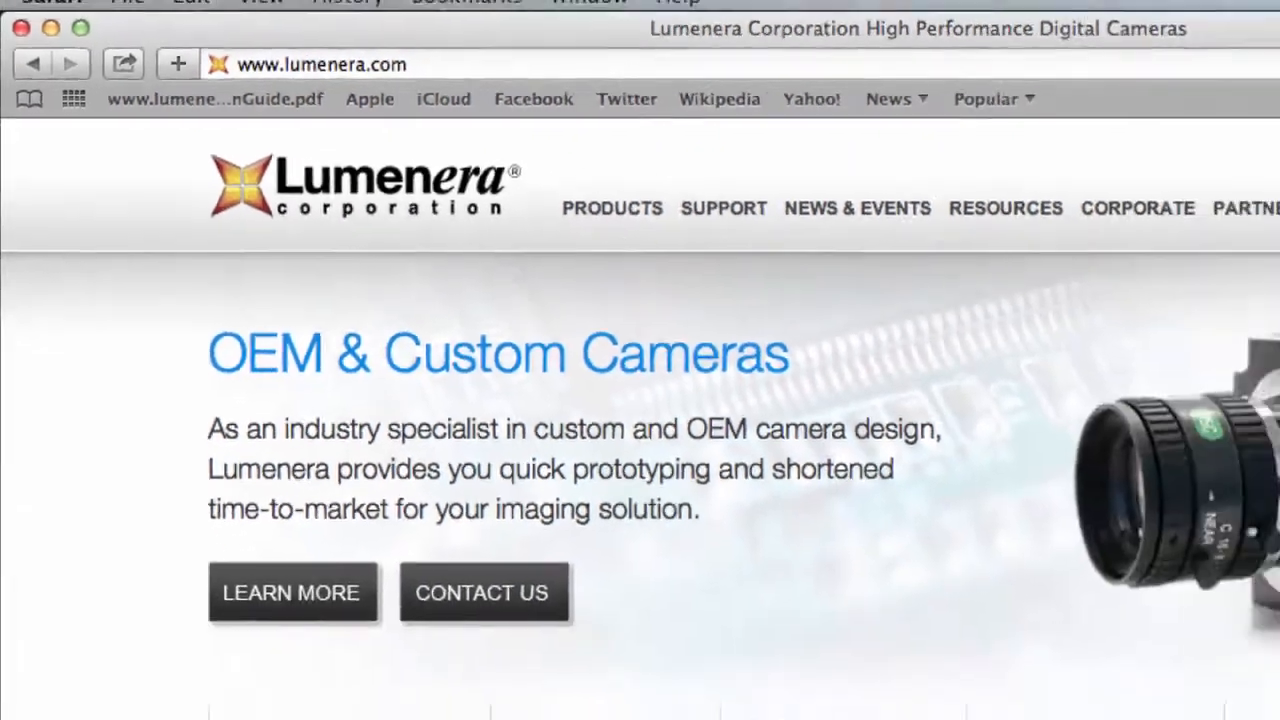
pyautogui.click(558, 177)
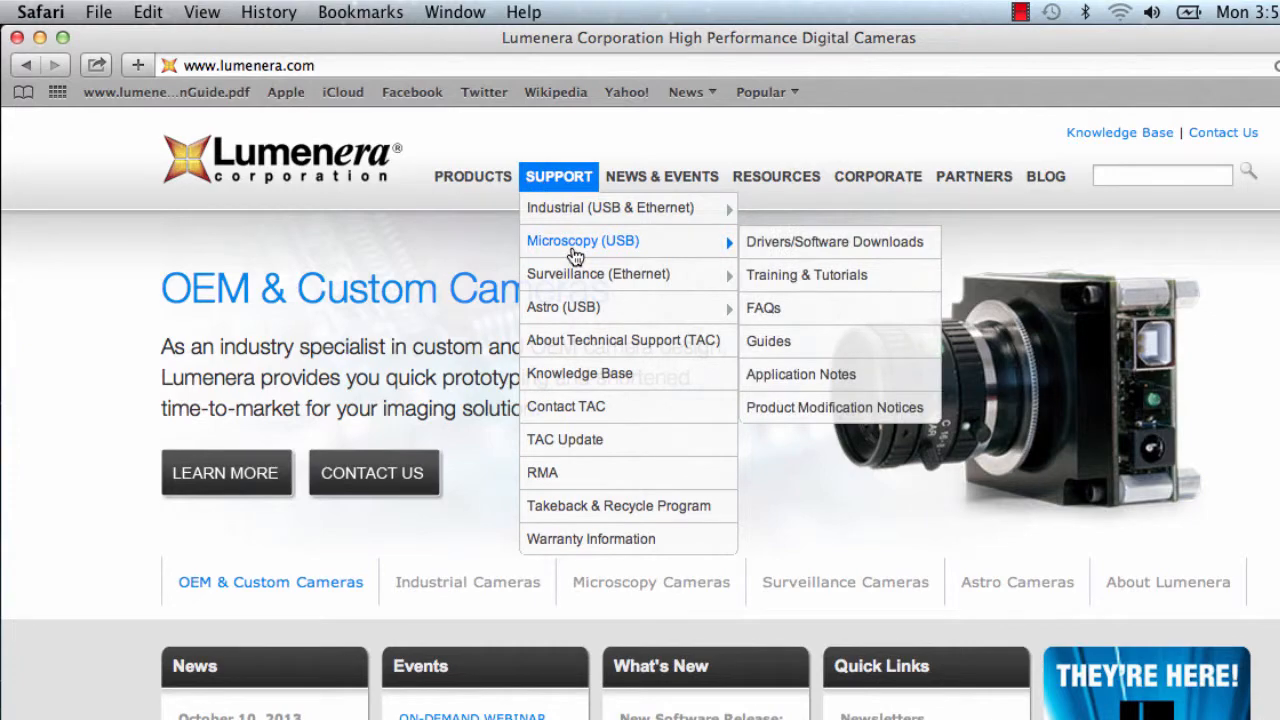
pyautogui.click(835, 241)
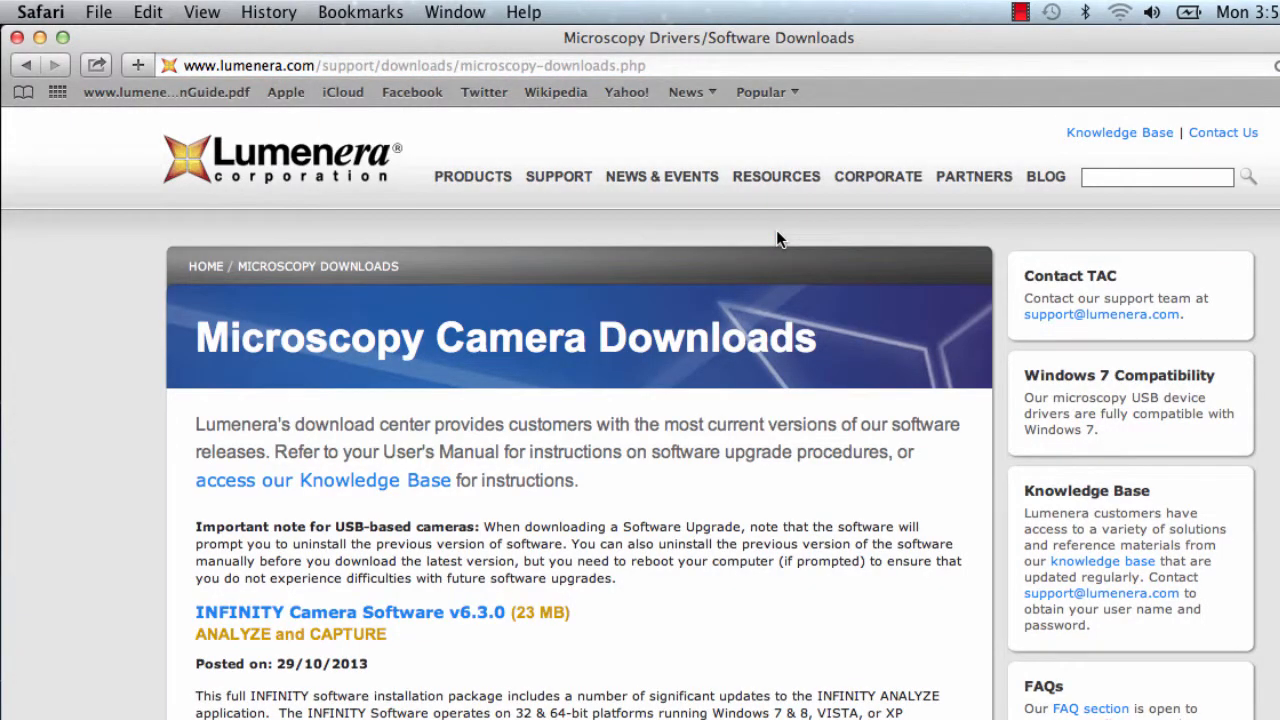
pyautogui.scroll(-3)
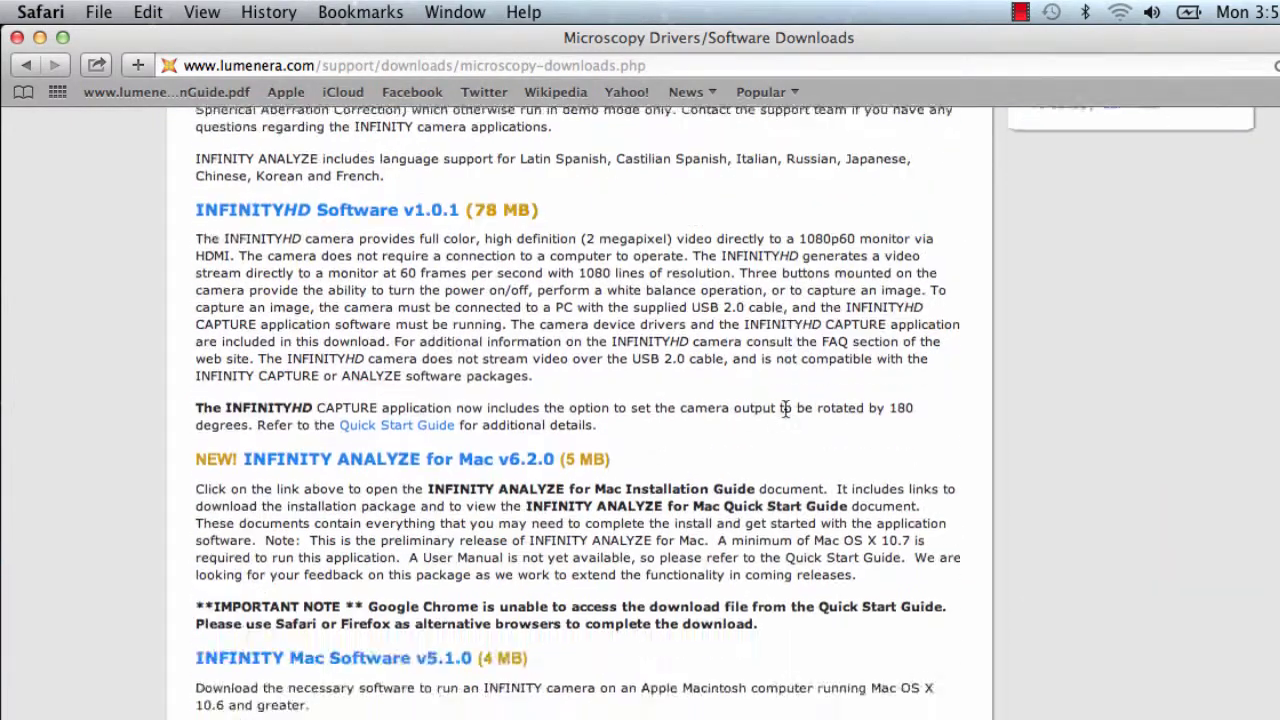
pyautogui.scroll(-3)
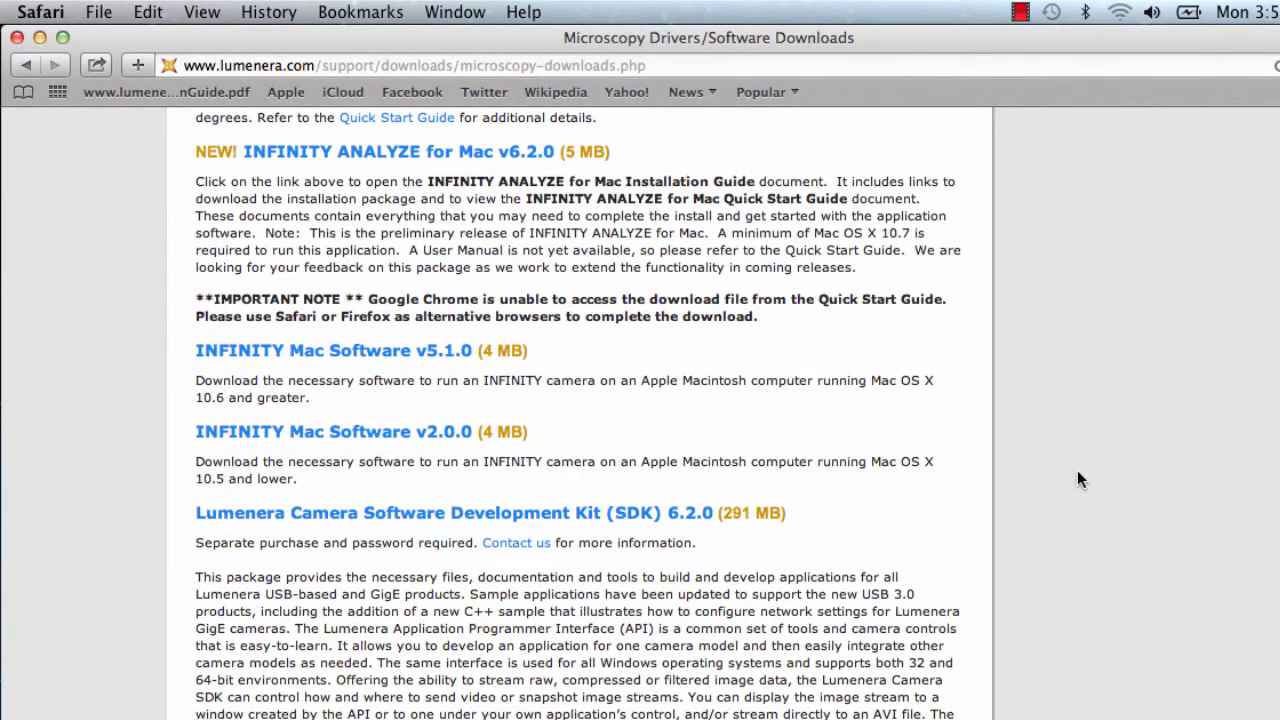
pyautogui.moveTo(795, 330)
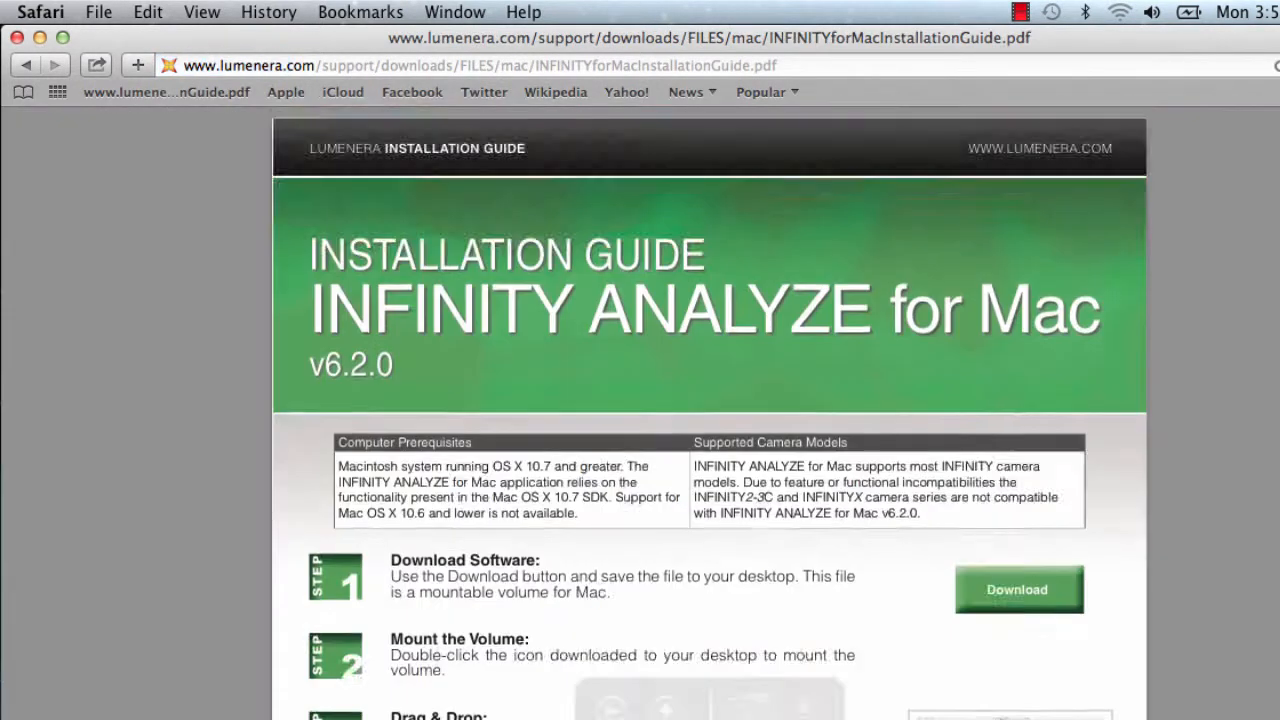
# Step: Download INFINITYANALYZEv6.2.0.dmg from the installation guide PDF and view it in Downloads
pyautogui.scroll(-3)
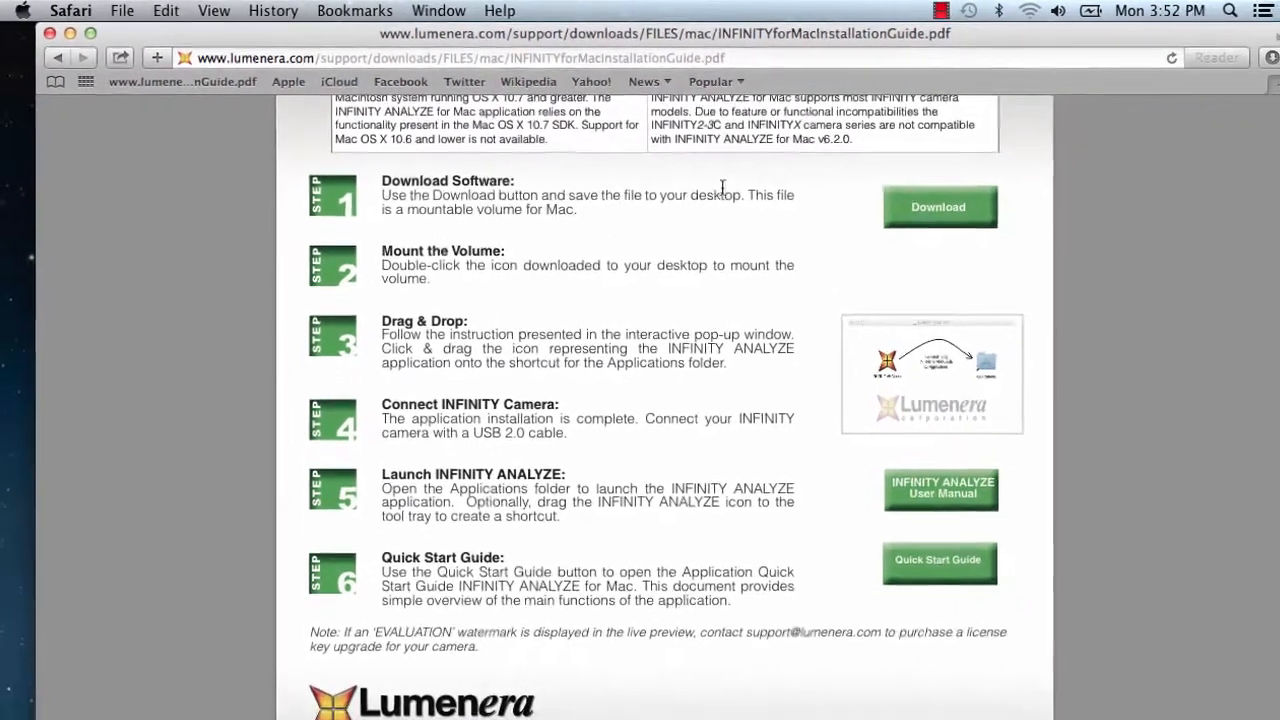
pyautogui.click(354, 11)
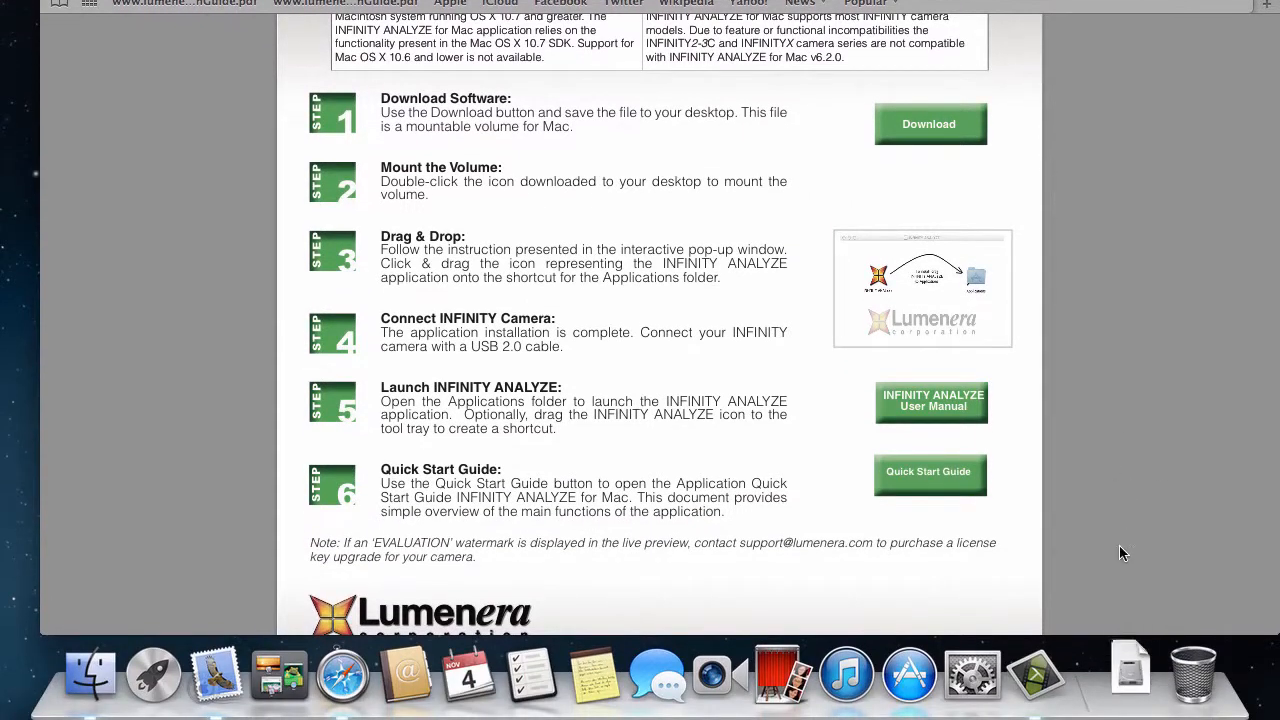
pyautogui.click(1130, 670)
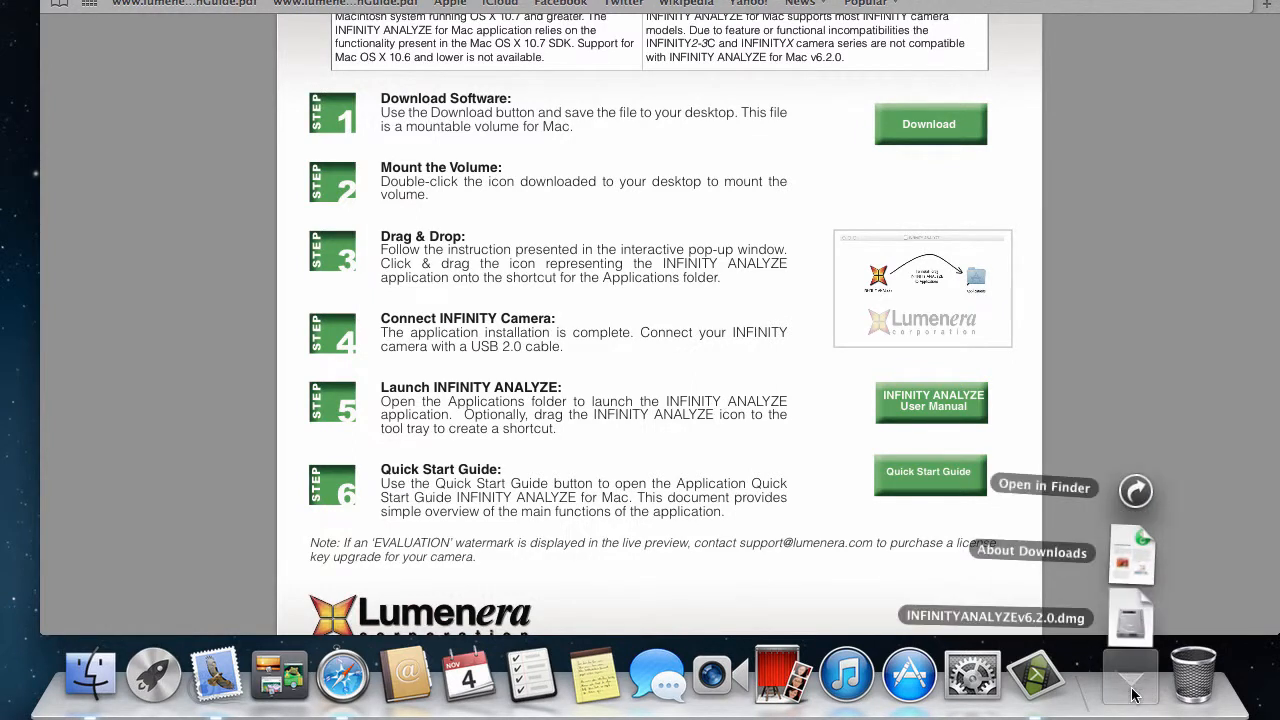
# Step: Mount INFINITYANALYZEv6.2.0.dmg, copy INFINITY ANALYZE into Applications, and close the installer window
pyautogui.doubleClick(1132, 615)
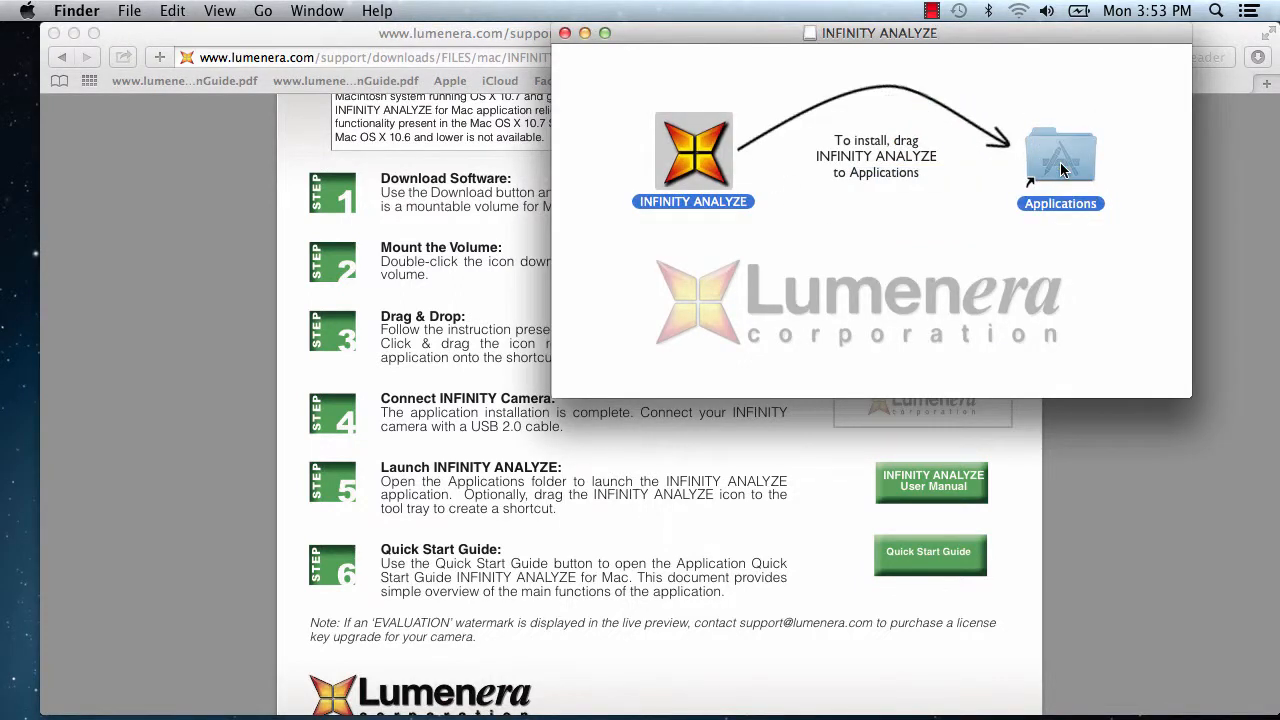
pyautogui.moveTo(575, 40)
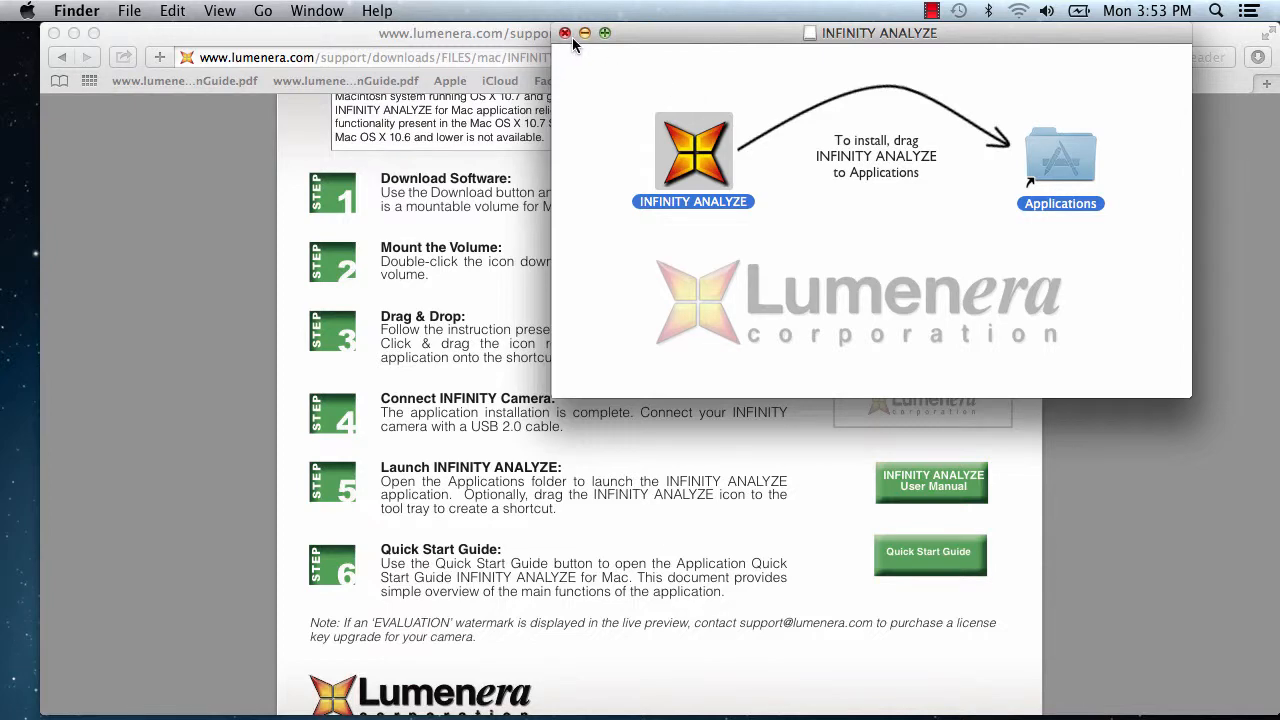
pyautogui.click(565, 37)
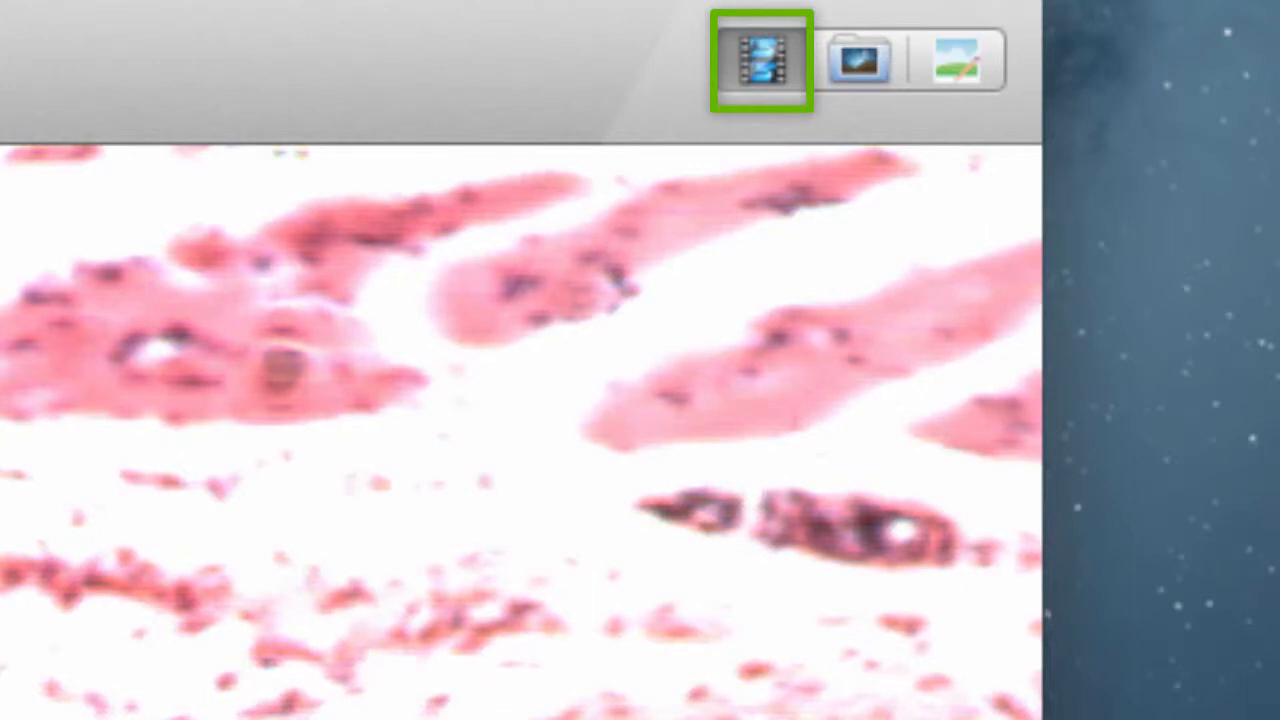
pyautogui.click(859, 63)
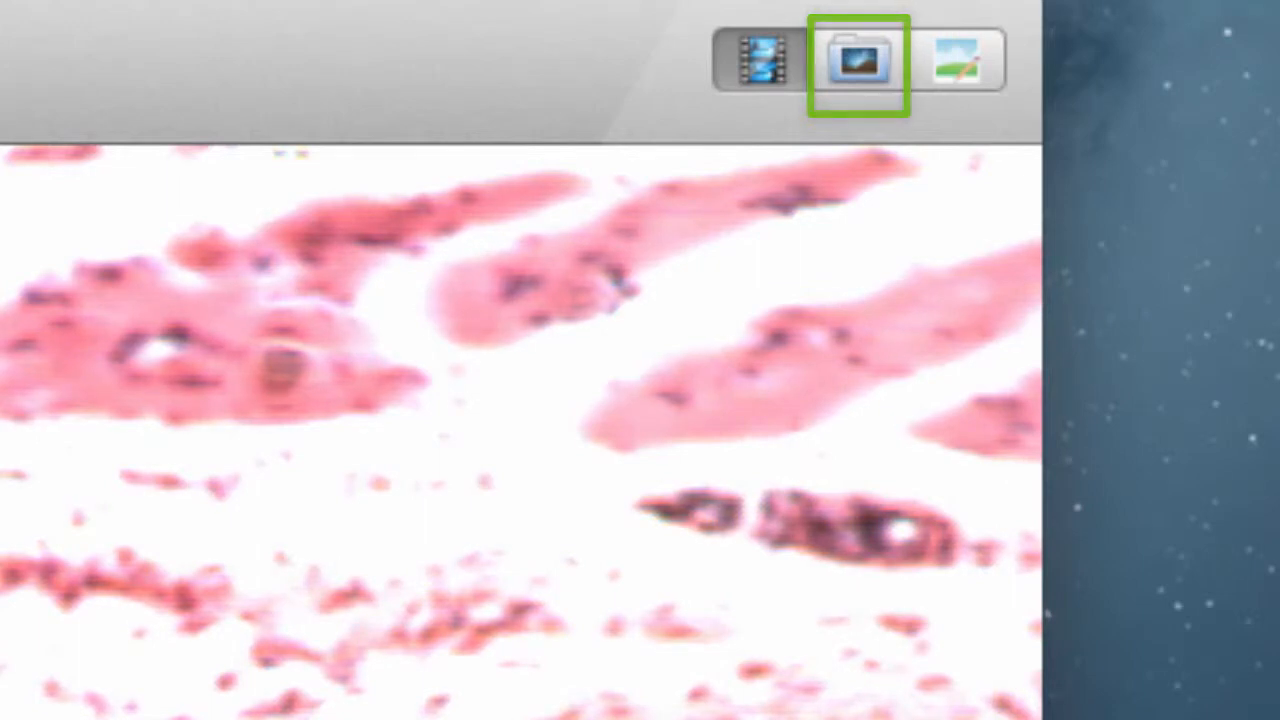
pyautogui.click(858, 65)
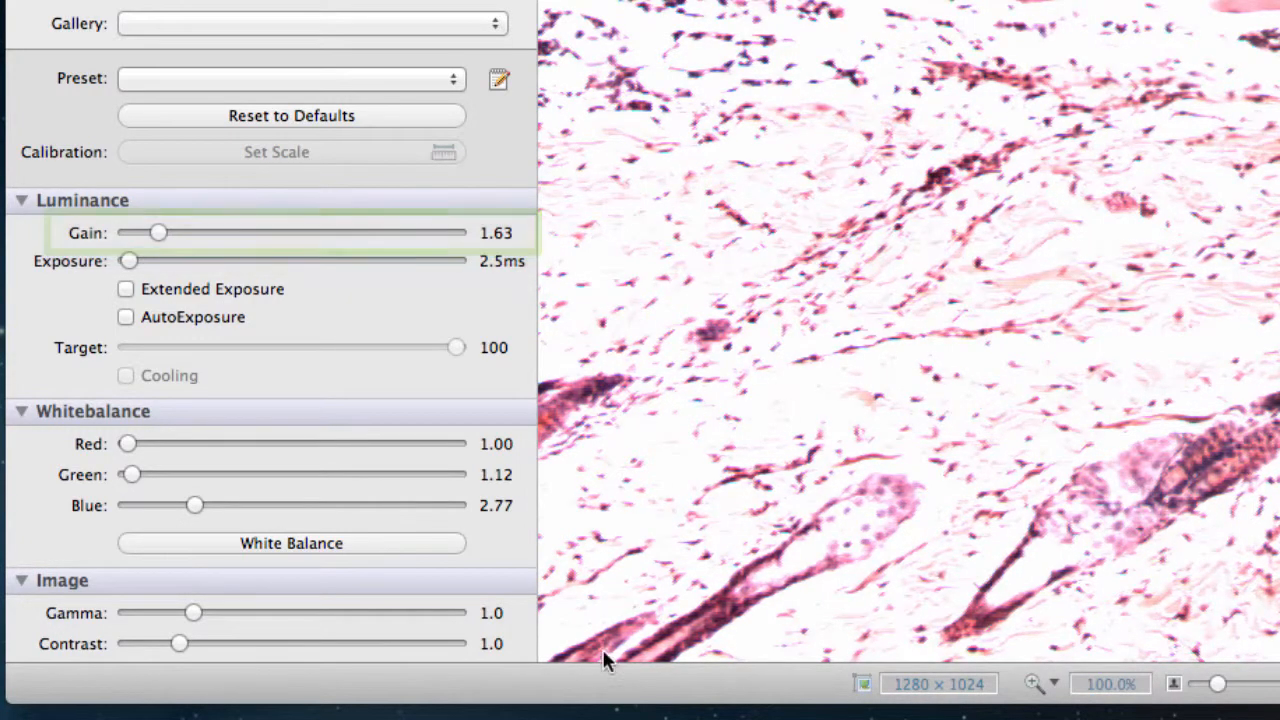
# Step: Set the camera gain slider to 1.00
pyautogui.moveTo(158, 232); pyautogui.dragTo(170, 232)
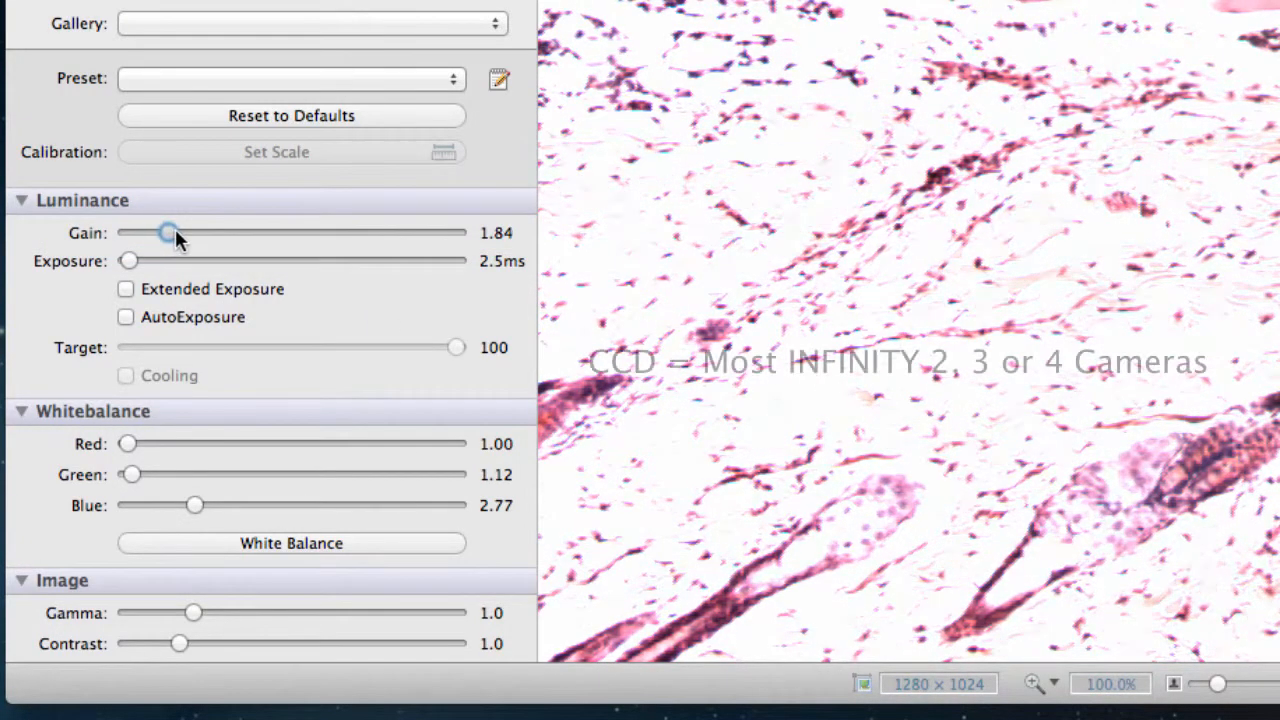
pyautogui.moveTo(168, 232); pyautogui.dragTo(191, 232)
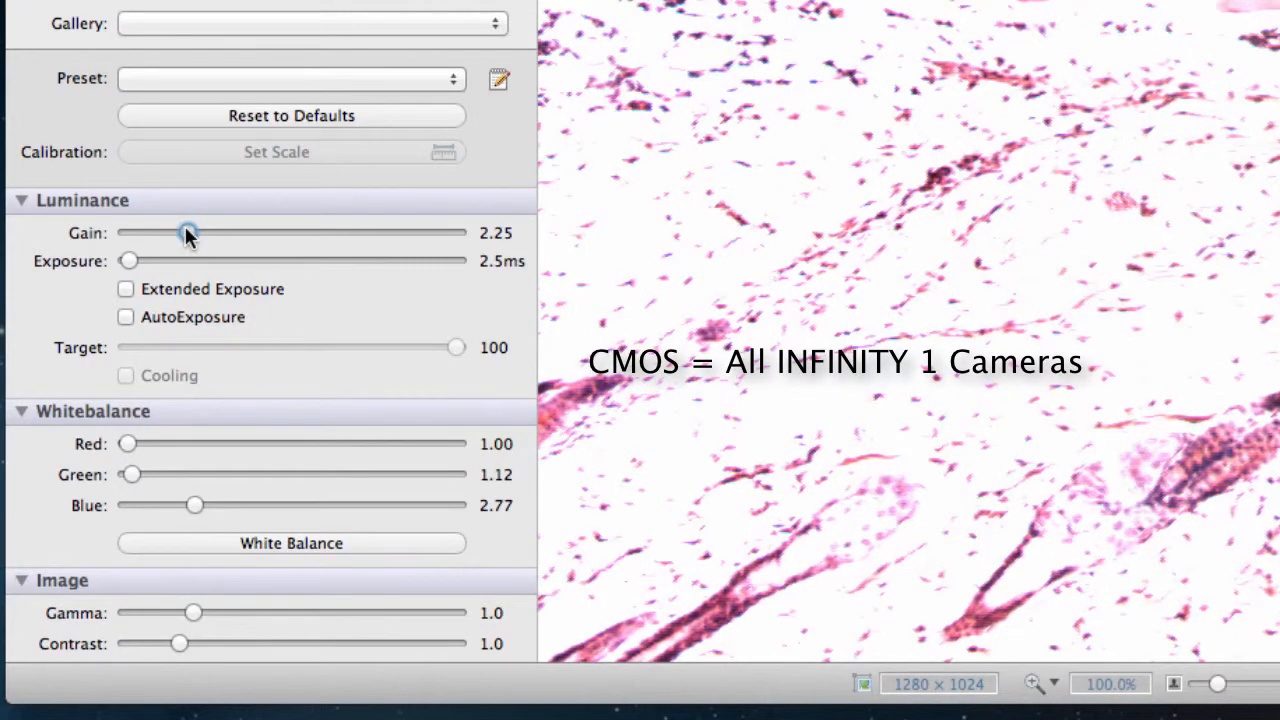
pyautogui.moveTo(188, 232); pyautogui.dragTo(127, 232)
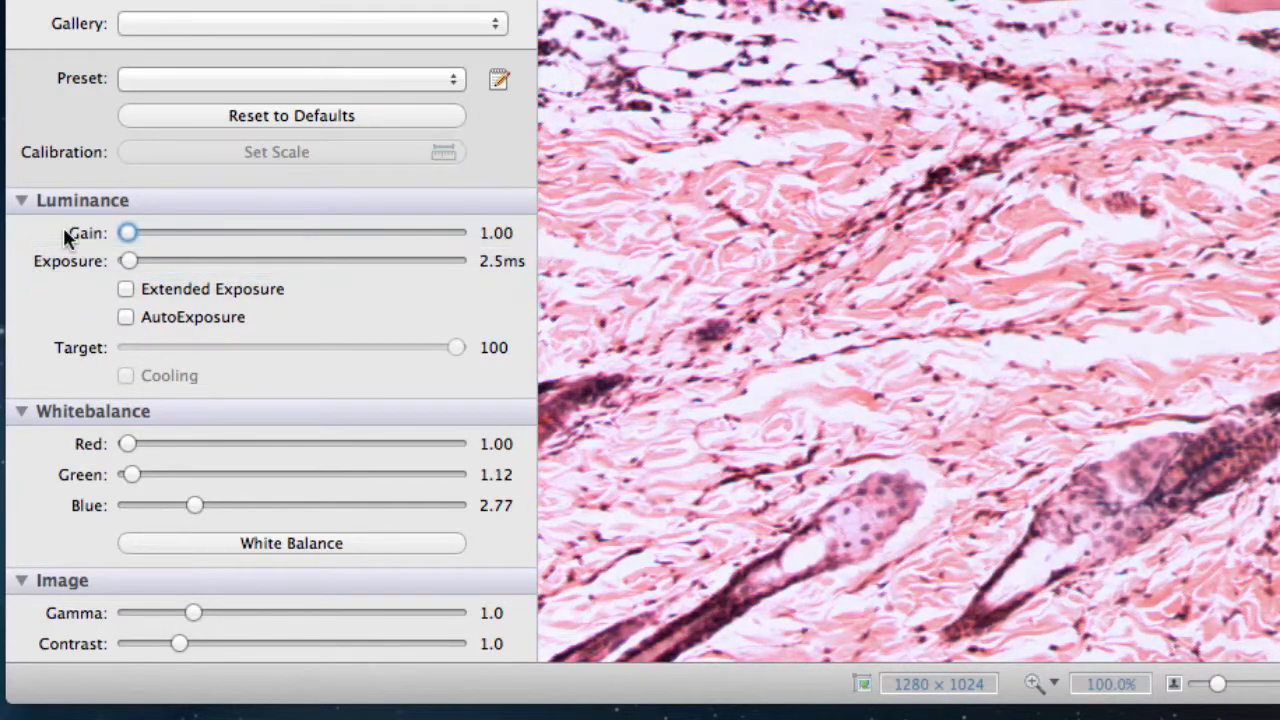
# Step: Adjust the exposure to 1.6 ms so the tissue image is well lit
pyautogui.moveTo(128, 260); pyautogui.dragTo(120, 260)
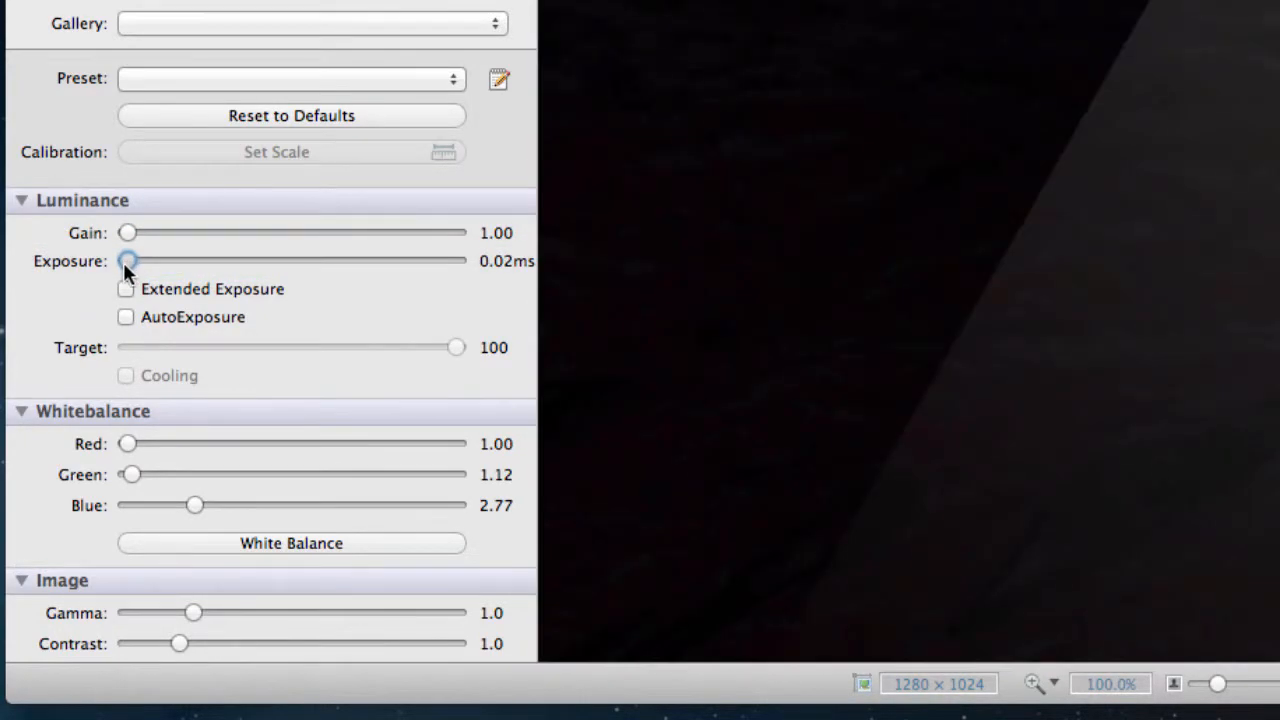
pyautogui.moveTo(128, 260); pyautogui.dragTo(140, 260)
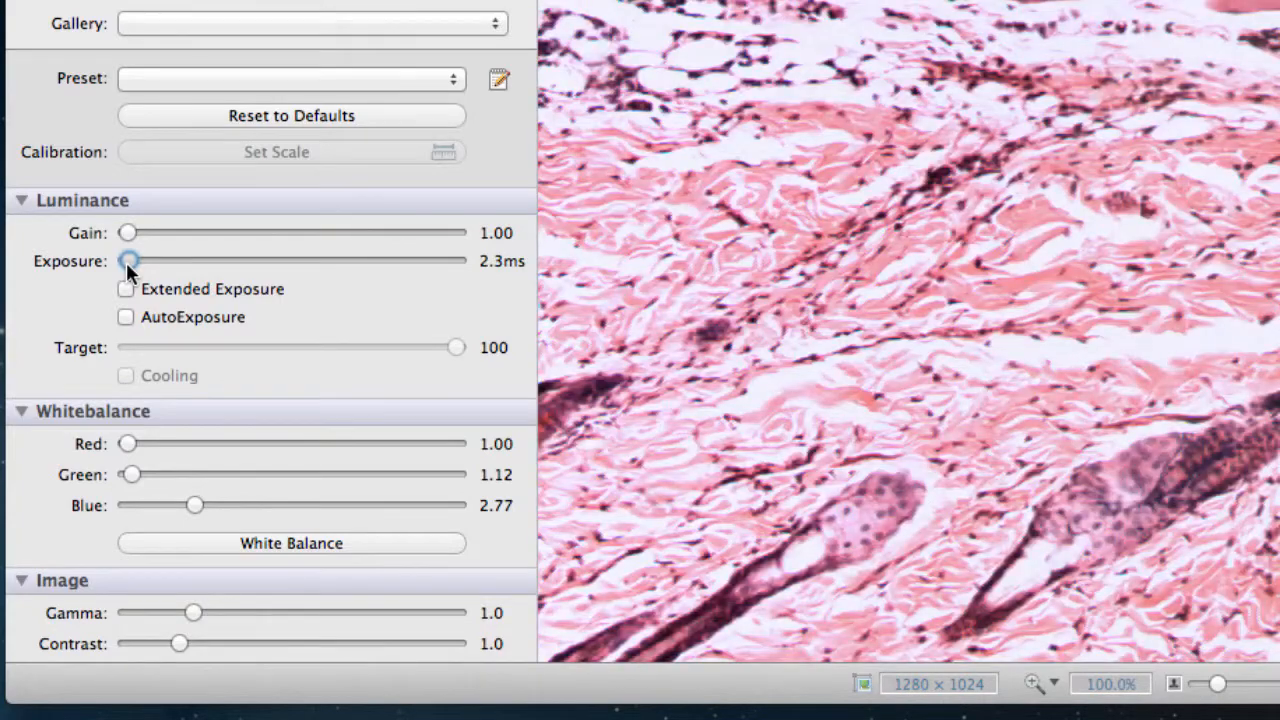
pyautogui.moveTo(130, 260); pyautogui.dragTo(125, 260)
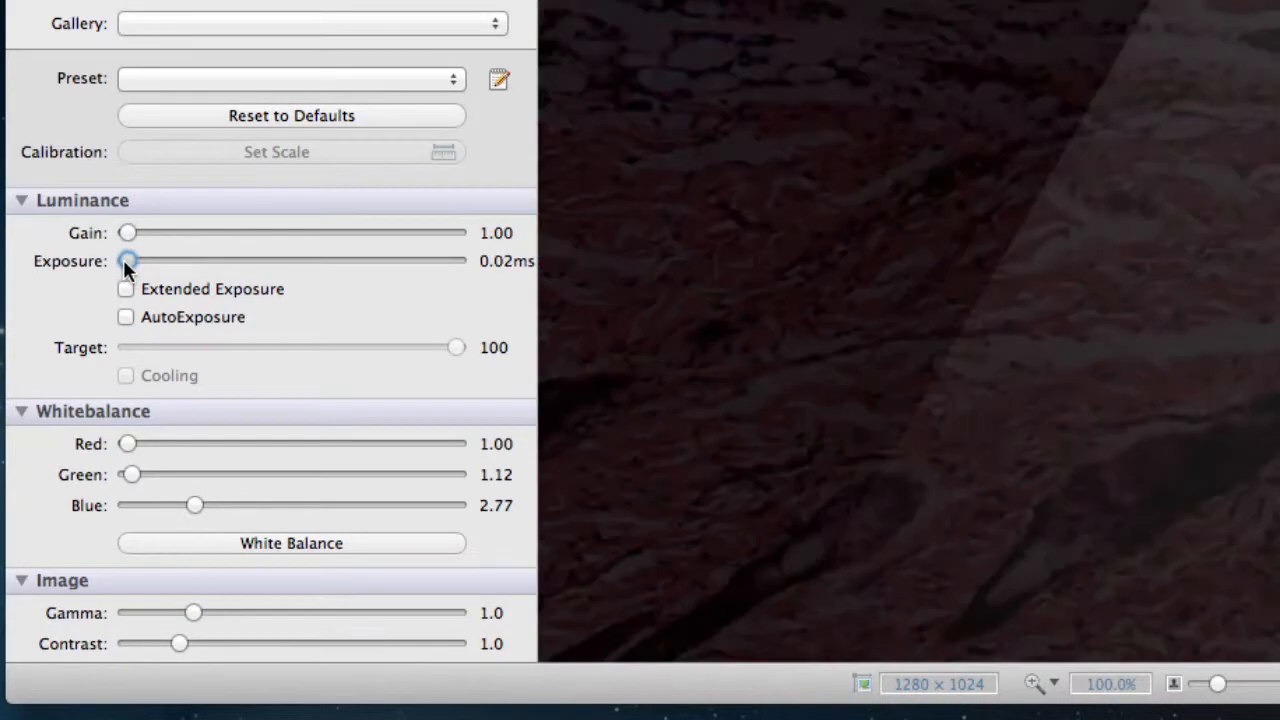
pyautogui.moveTo(128, 260); pyautogui.dragTo(135, 260)
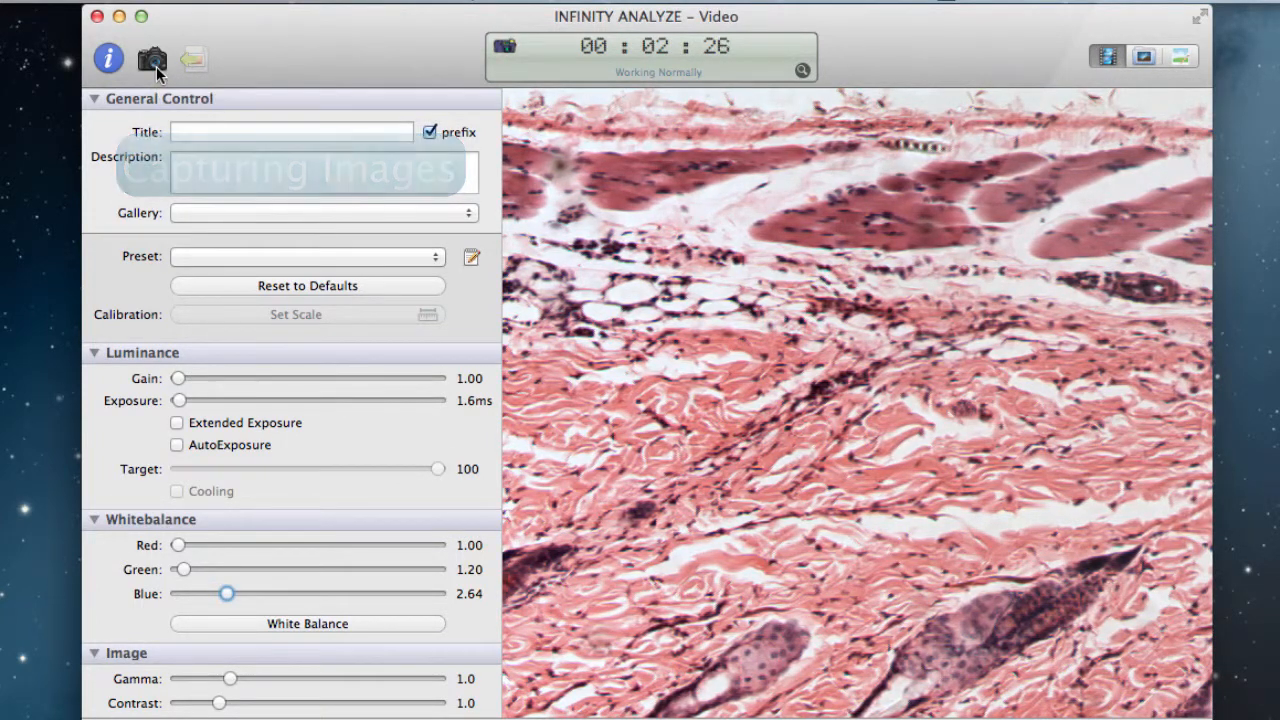
# Step: Capture still tissue images and list the two captures from 2:08:53 and 2:09:04 PM
pyautogui.click(150, 57)
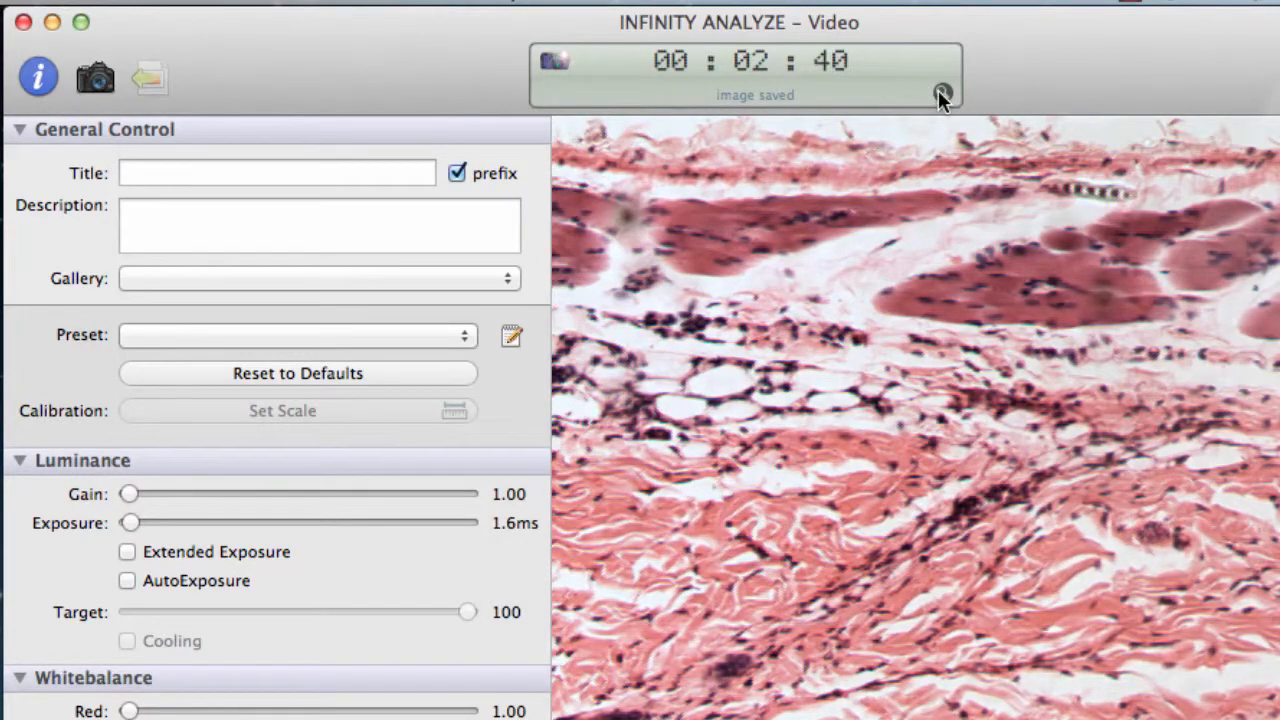
pyautogui.click(940, 92)
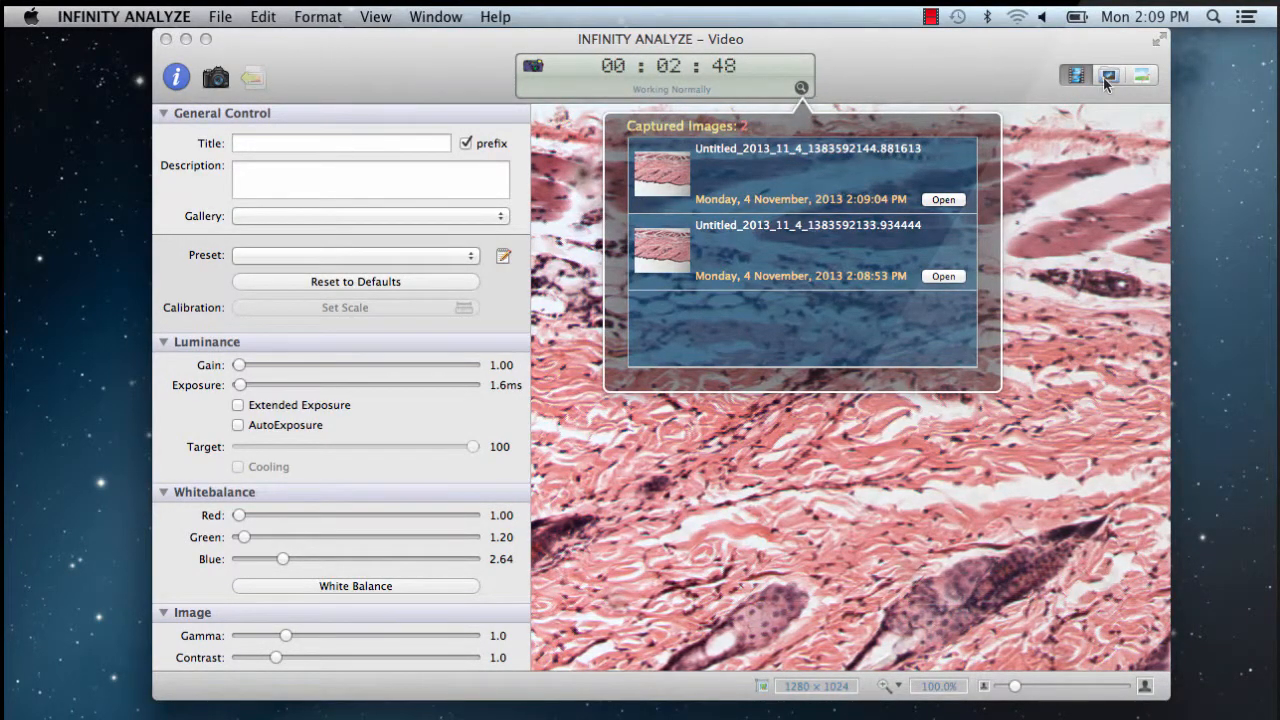
# Step: Switch to Browser view and select the Photos library with the two tissue thumbnails
pyautogui.click(1108, 75)
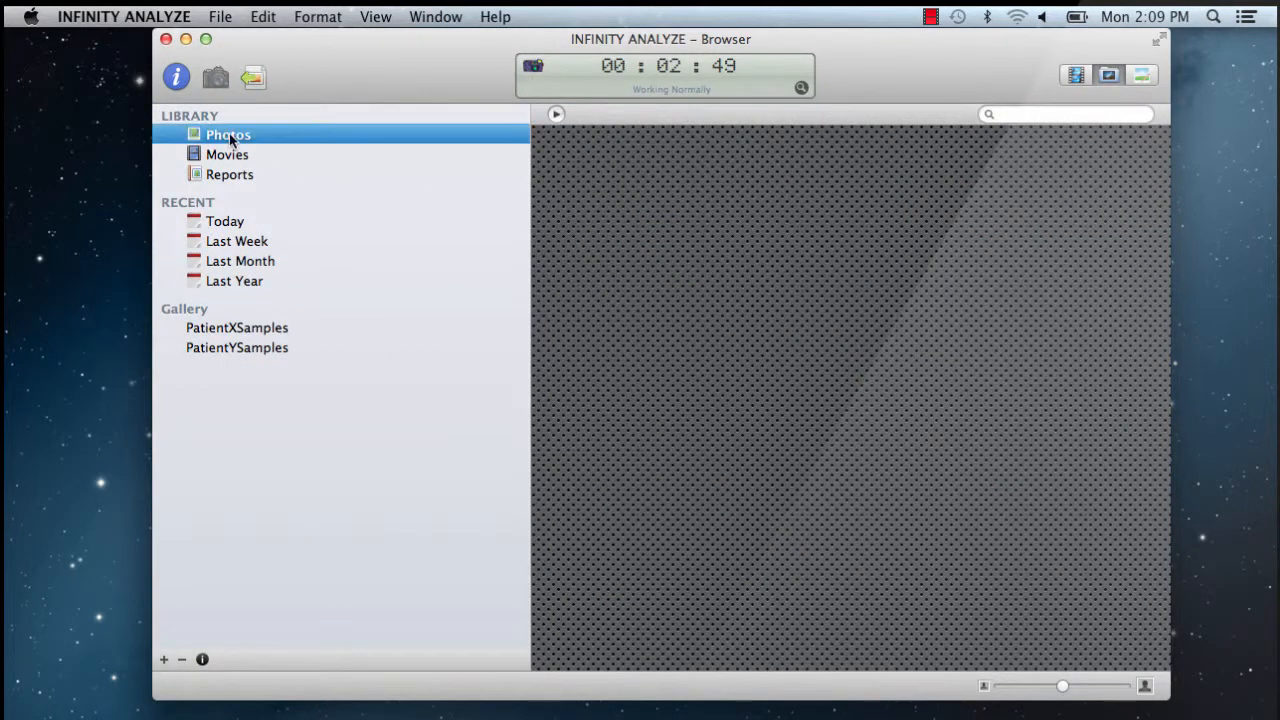
pyautogui.click(228, 134)
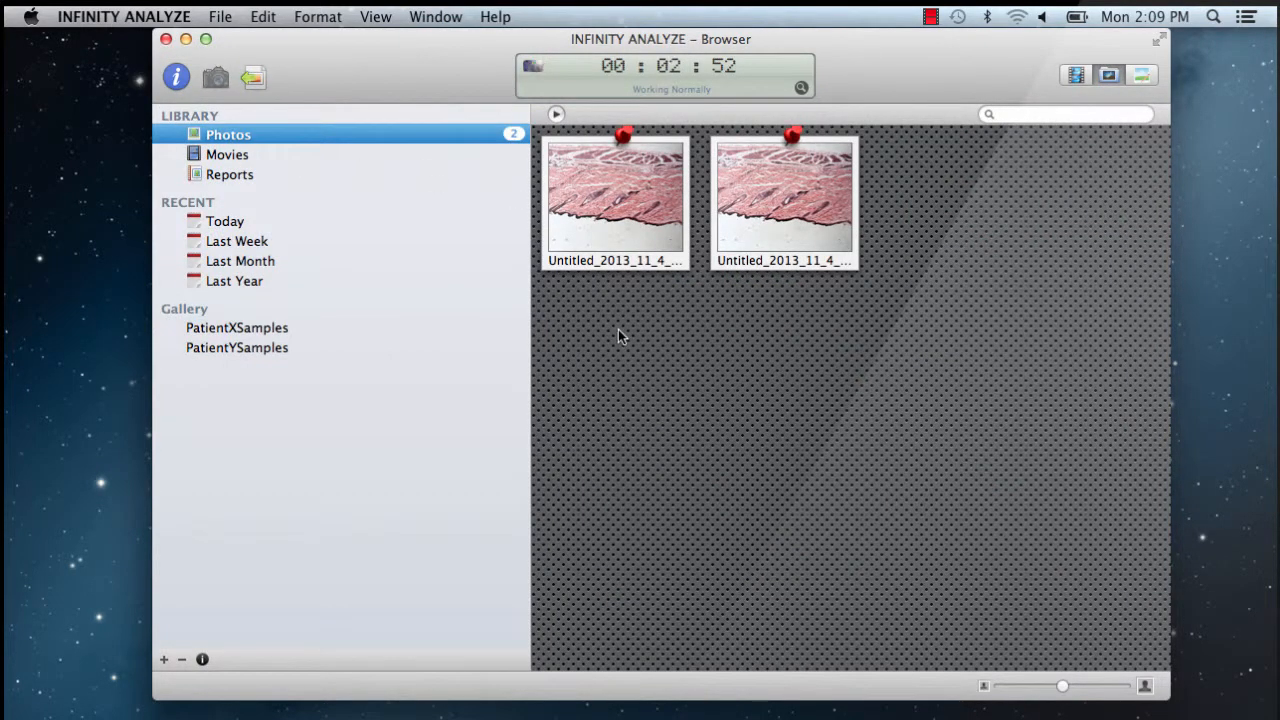